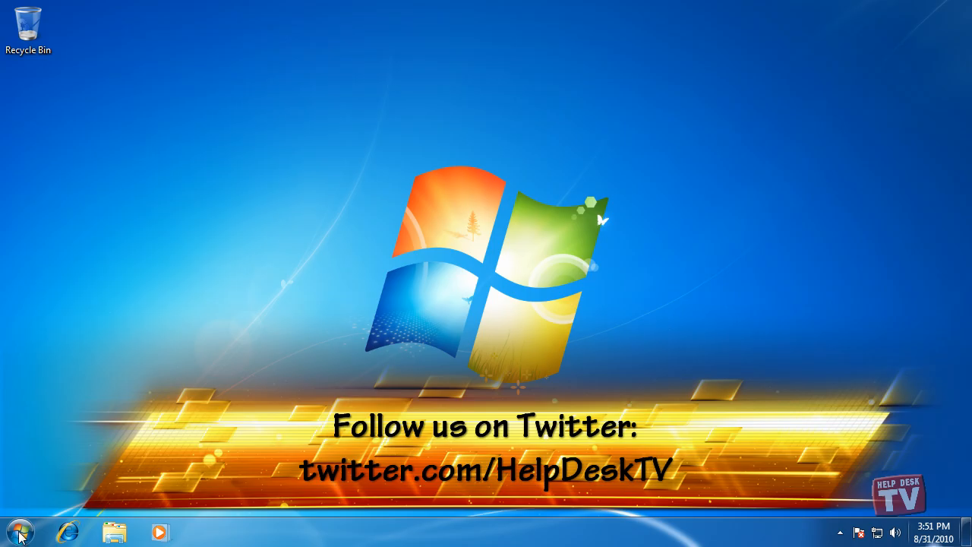
# Launch Microsoft Word 2010 from the Start menu and focus the blank document.
pyautogui.click(19, 532)
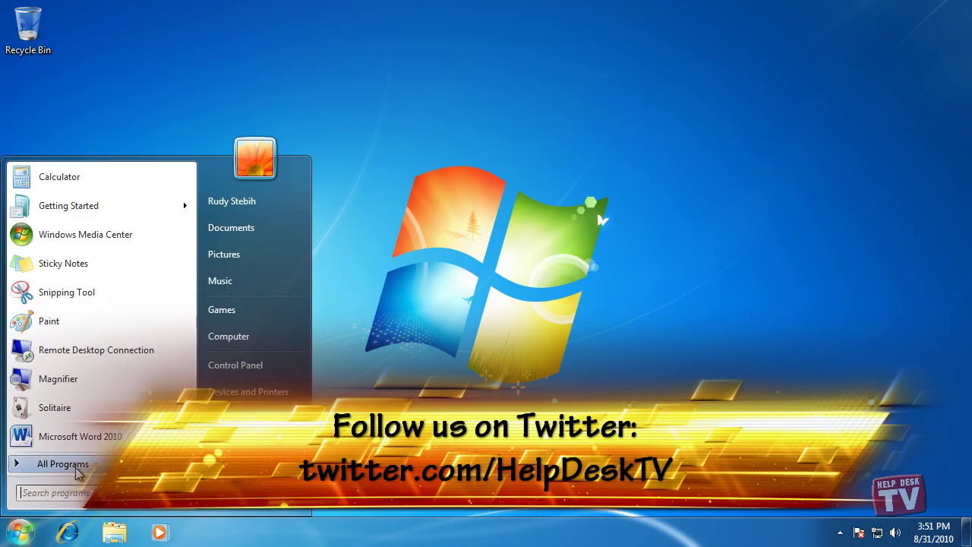
pyautogui.click(61, 463)
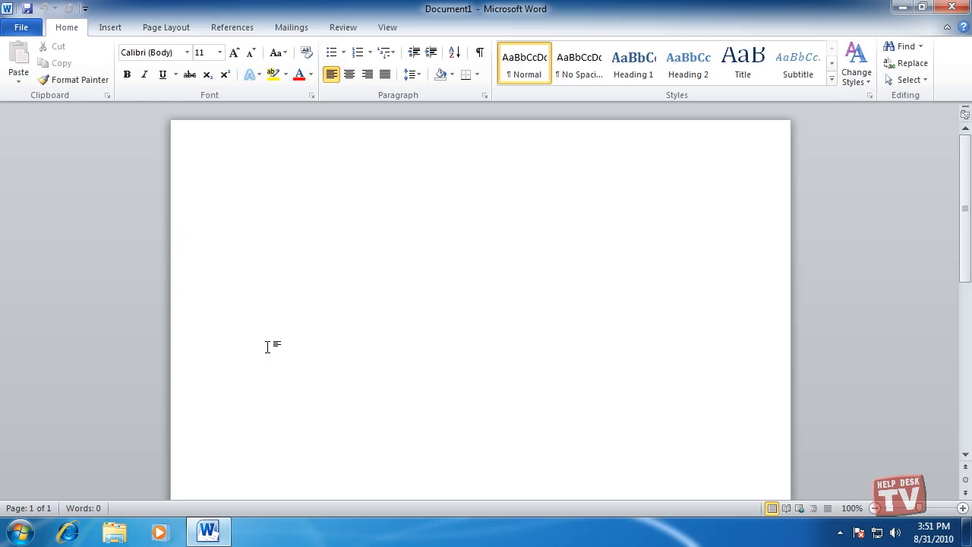
pyautogui.click(244, 200)
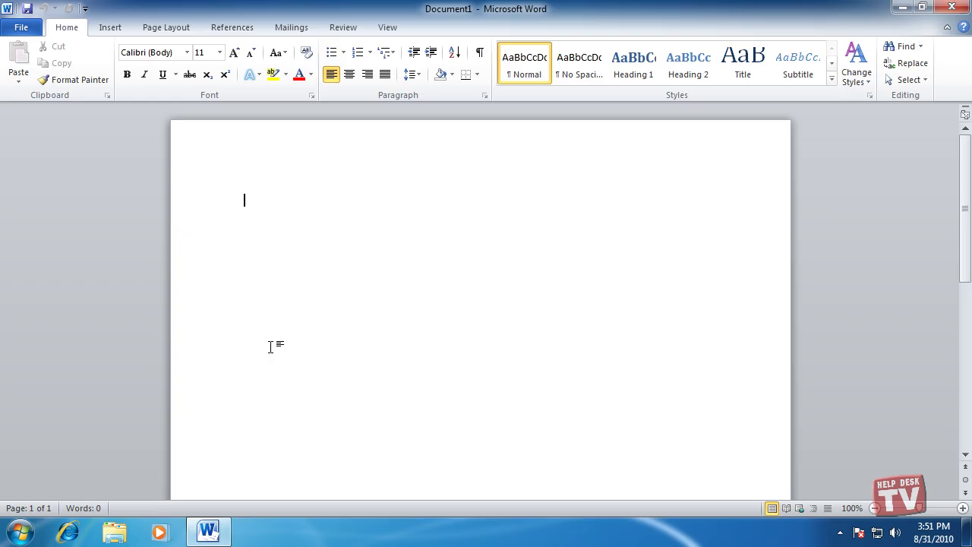
pyautogui.moveTo(90, 234)
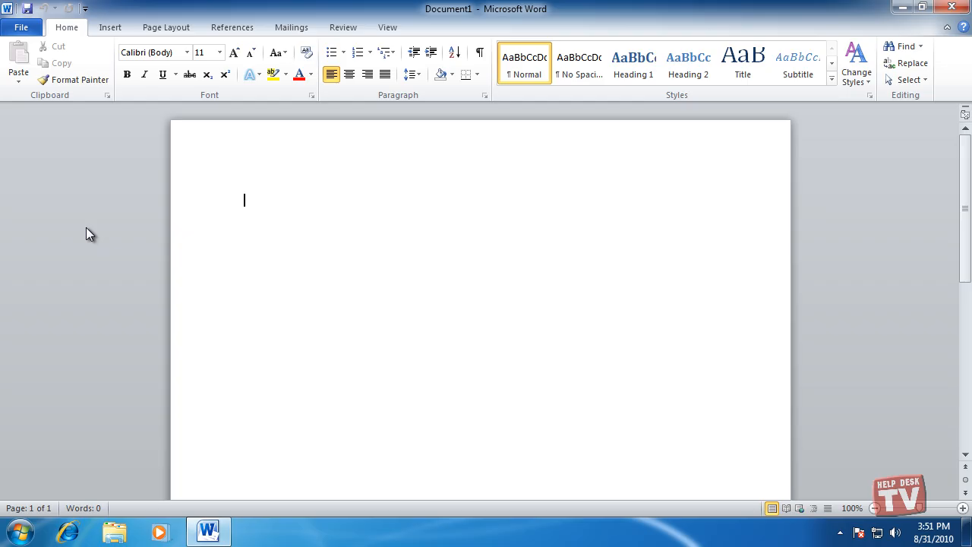
pyautogui.moveTo(97, 192)
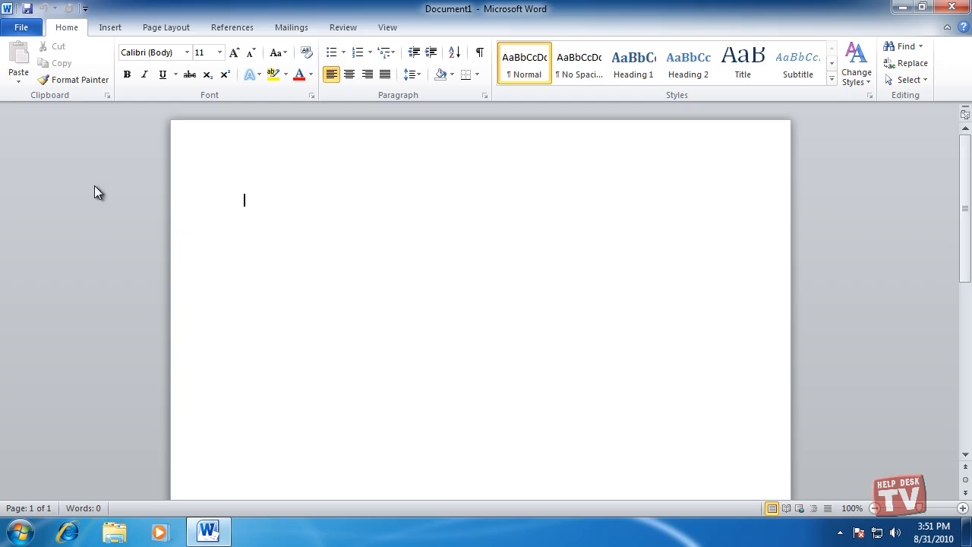
# Open the File tab's Help page to view Word's activation and version details.
pyautogui.click(21, 26)
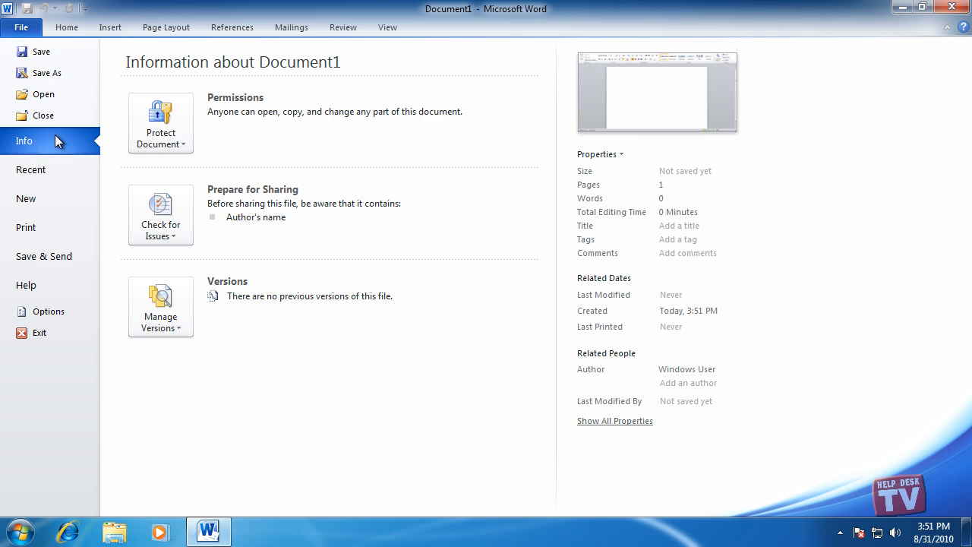
pyautogui.moveTo(160, 306)
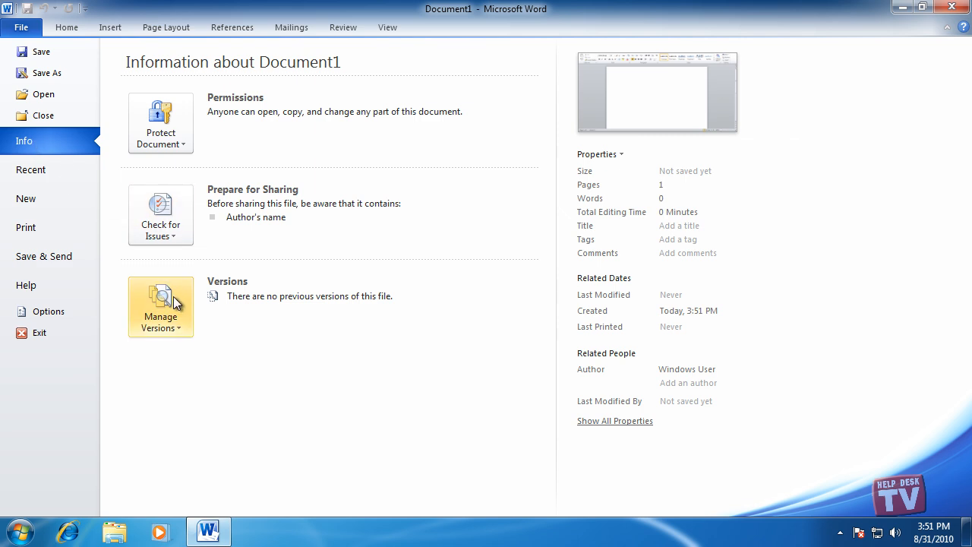
pyautogui.click(25, 285)
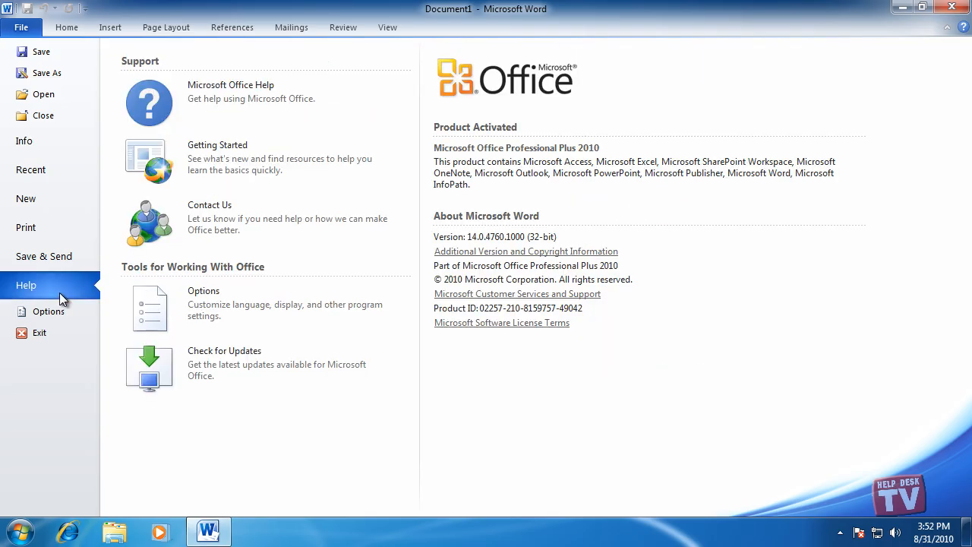
pyautogui.moveTo(67, 291)
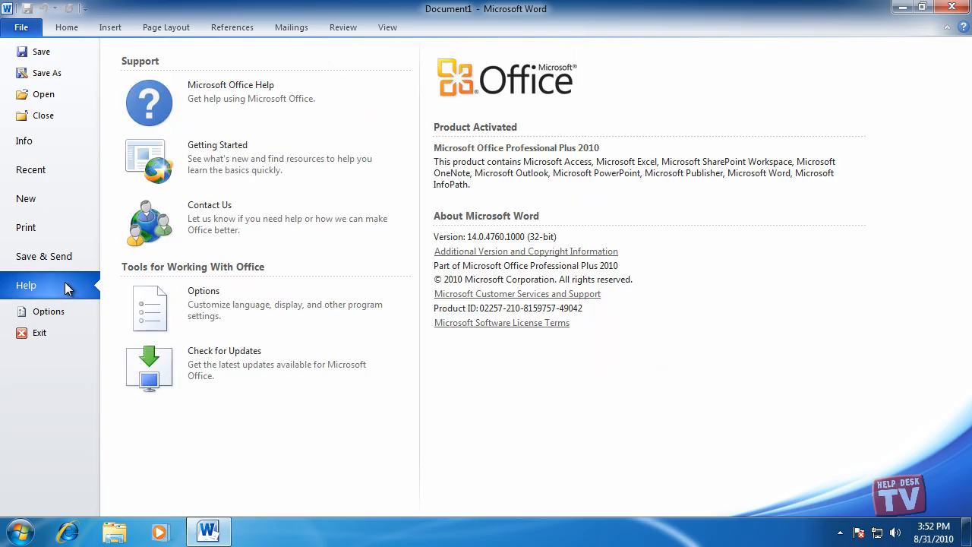
pyautogui.moveTo(910, 49)
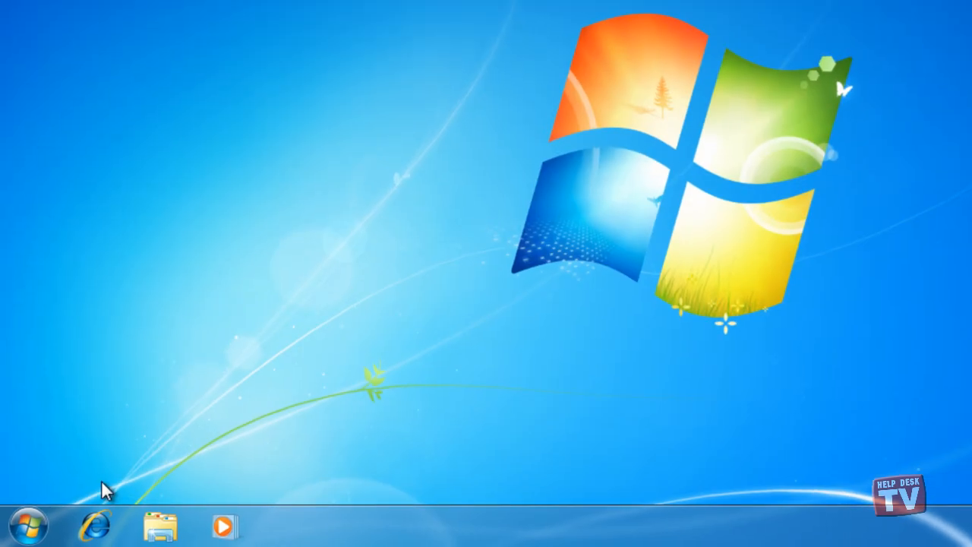
# Relaunch Word 2010 via Start, All Programs, Microsoft Office folder.
pyautogui.click(30, 525)
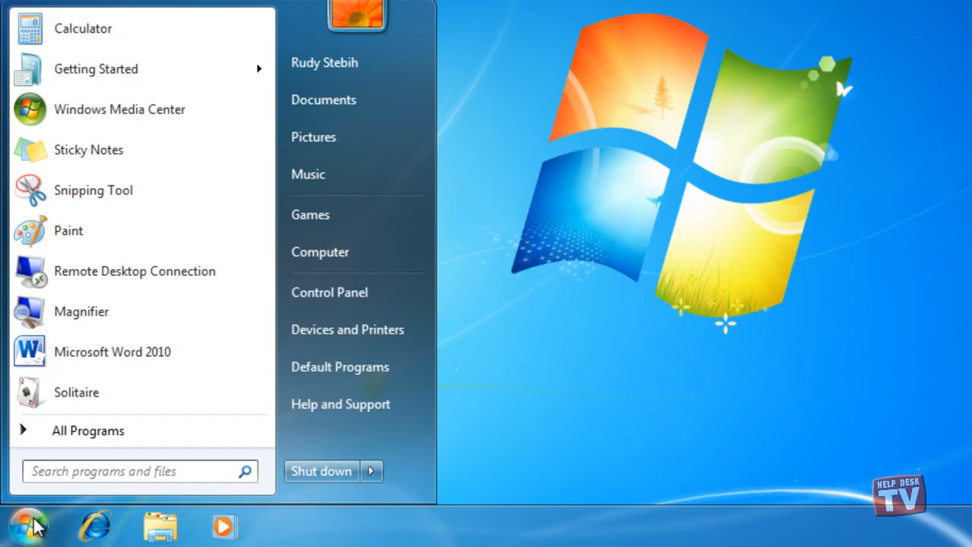
pyautogui.click(87, 429)
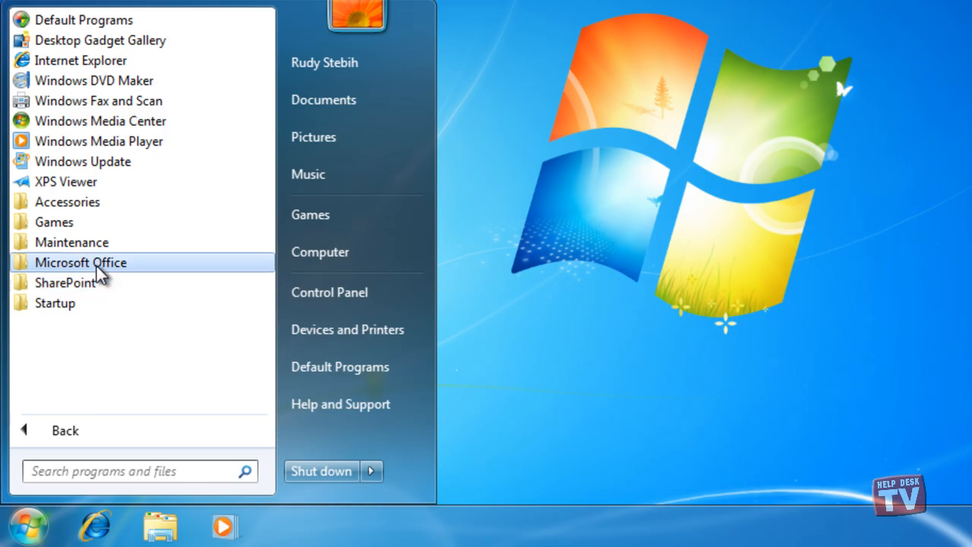
pyautogui.click(80, 262)
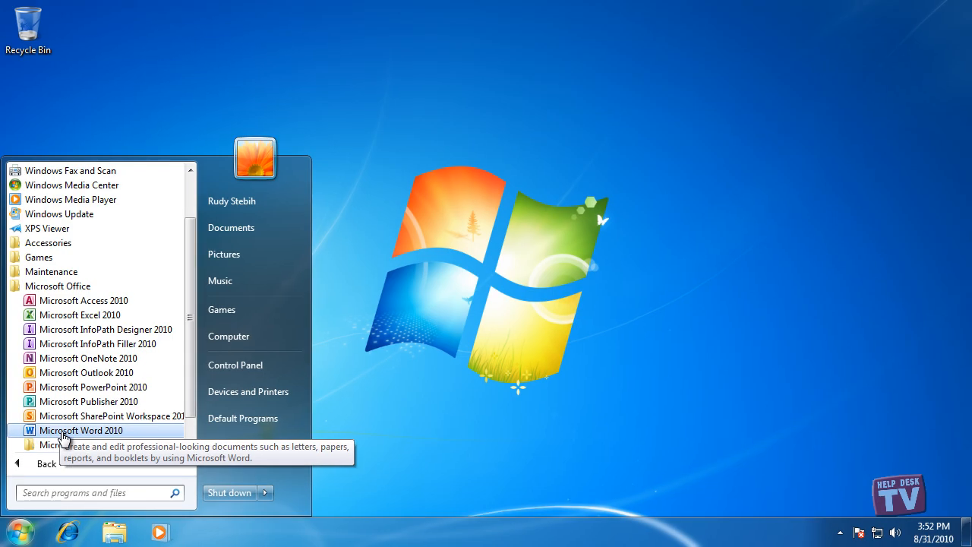
pyautogui.click(81, 430)
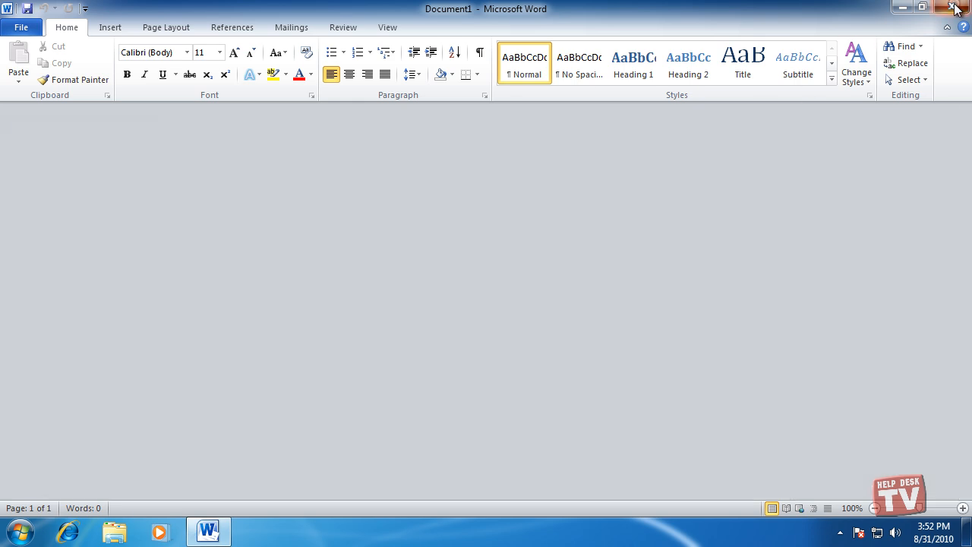
# Close the Word window and reopen the Start menu.
pyautogui.click(955, 8)
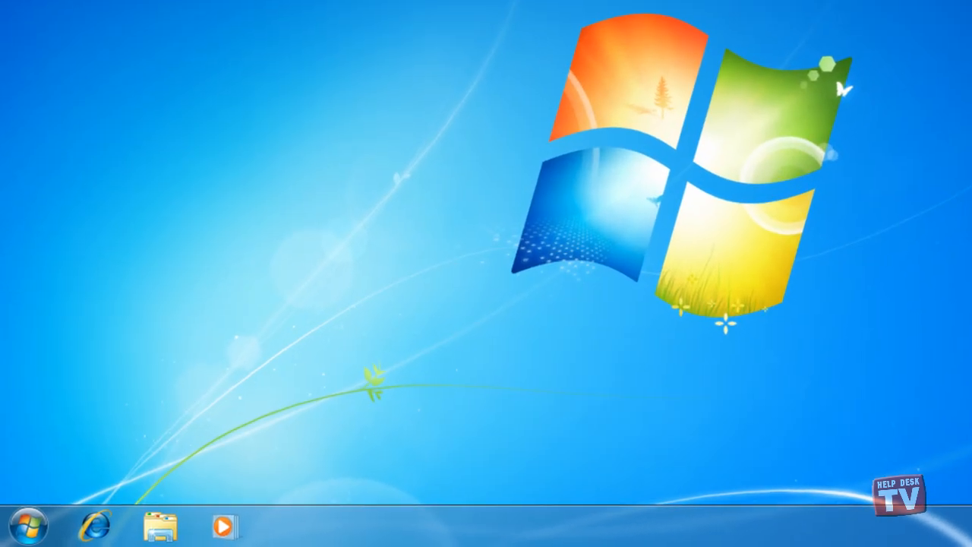
pyautogui.click(29, 524)
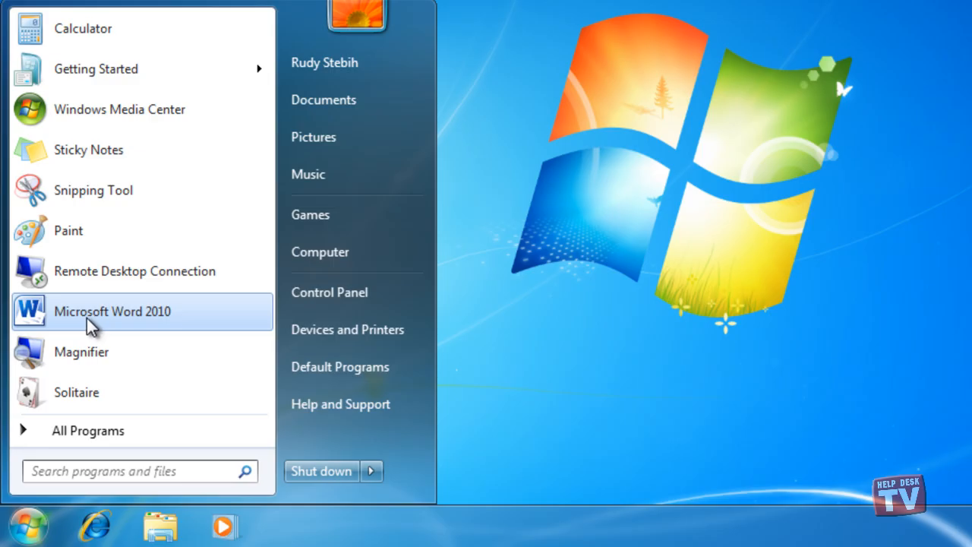
pyautogui.moveTo(30, 526)
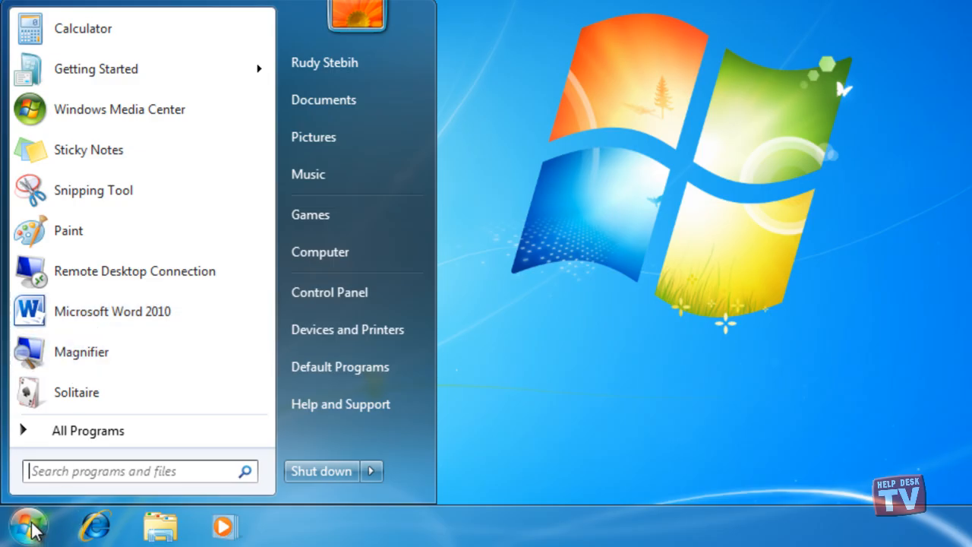
# Pin Word 2010 to the Start menu from the Microsoft Office folder, then close the menu.
pyautogui.click(88, 430)
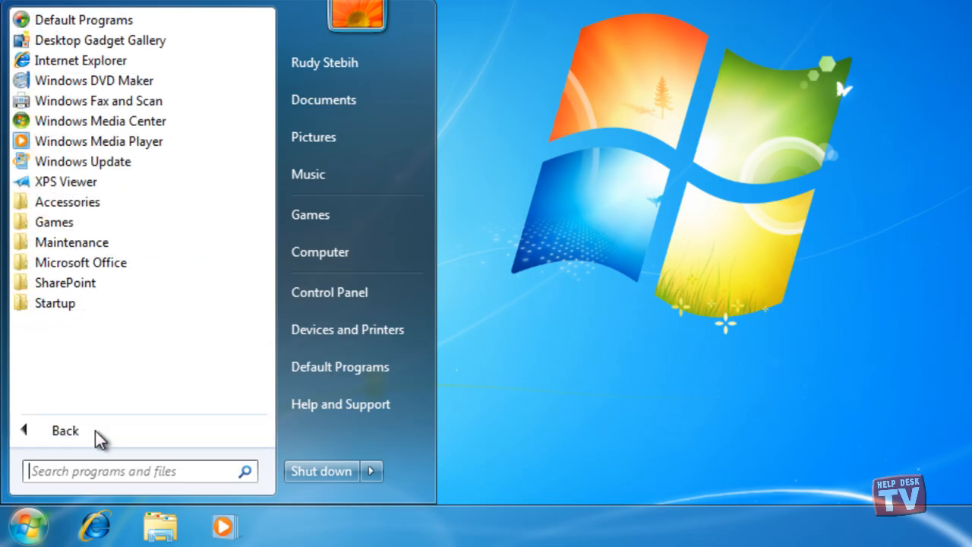
pyautogui.click(81, 261)
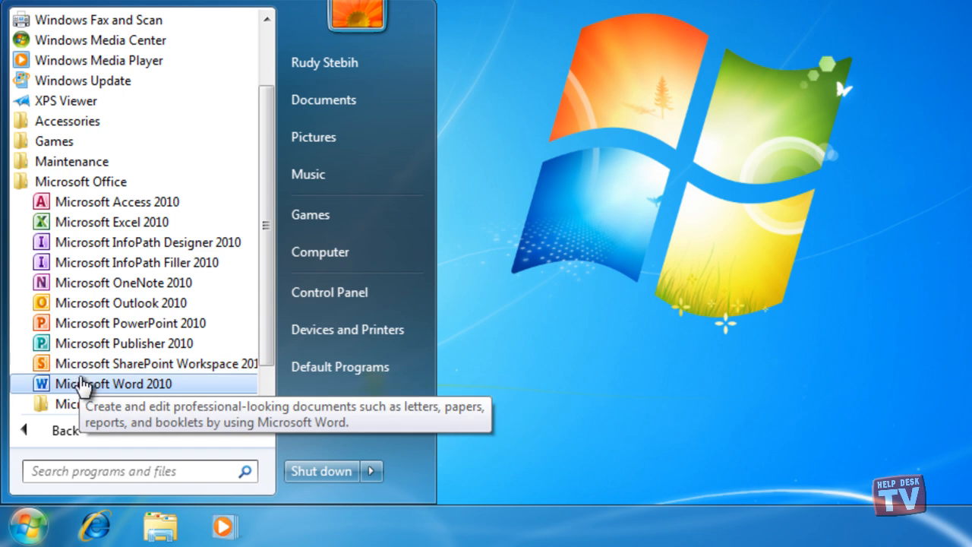
pyautogui.rightClick(112, 384)
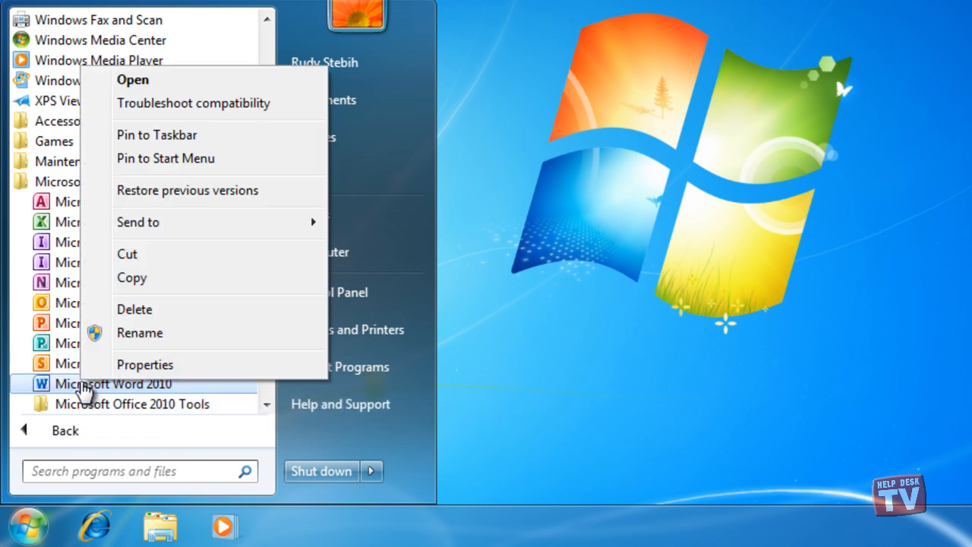
pyautogui.moveTo(189, 165)
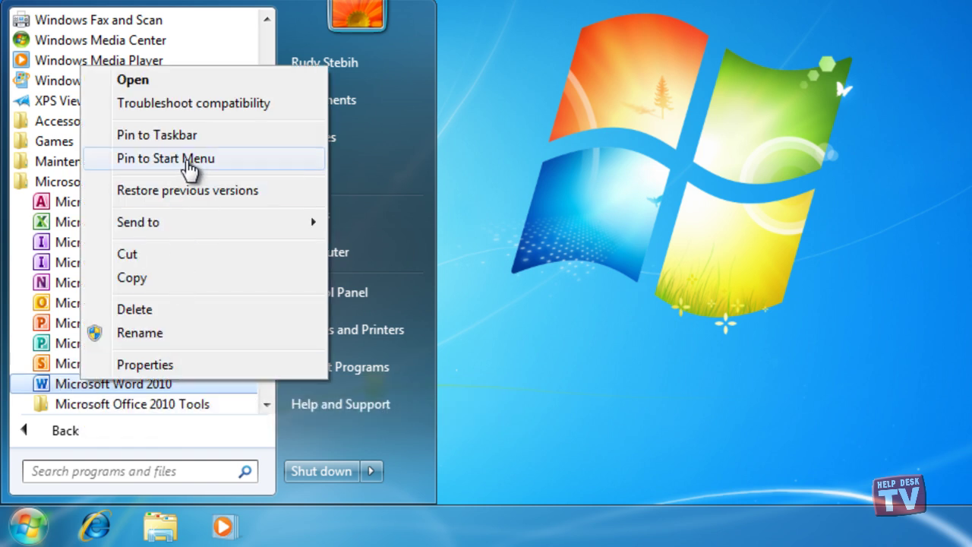
pyautogui.click(166, 158)
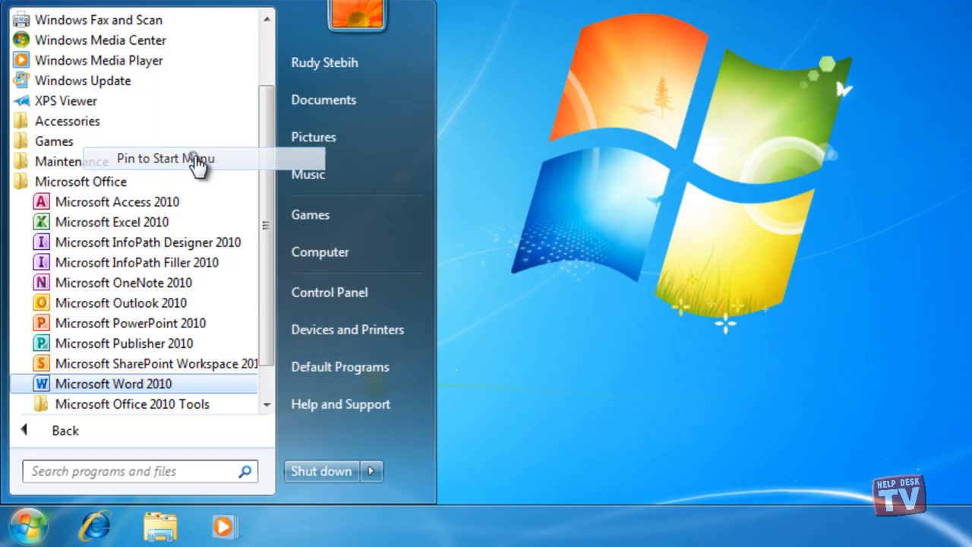
pyautogui.click(65, 429)
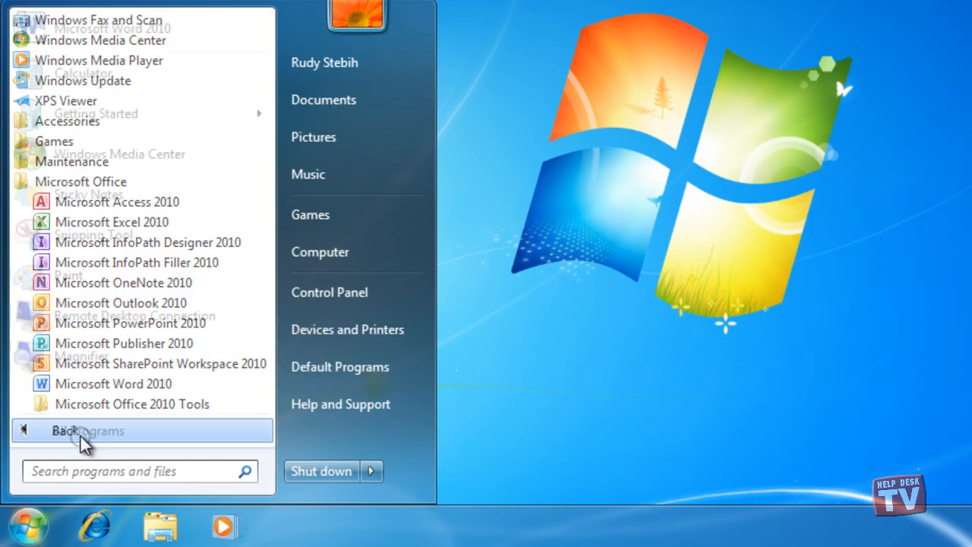
pyautogui.click(28, 524)
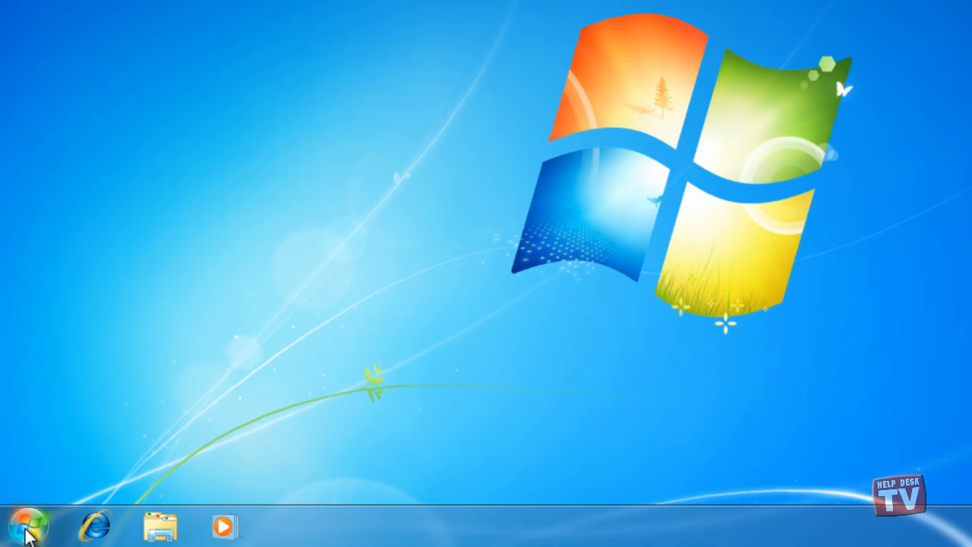
# Remove the pinned Word 2010 entry from the Start menu list with 'Remove from this list'.
pyautogui.click(28, 526)
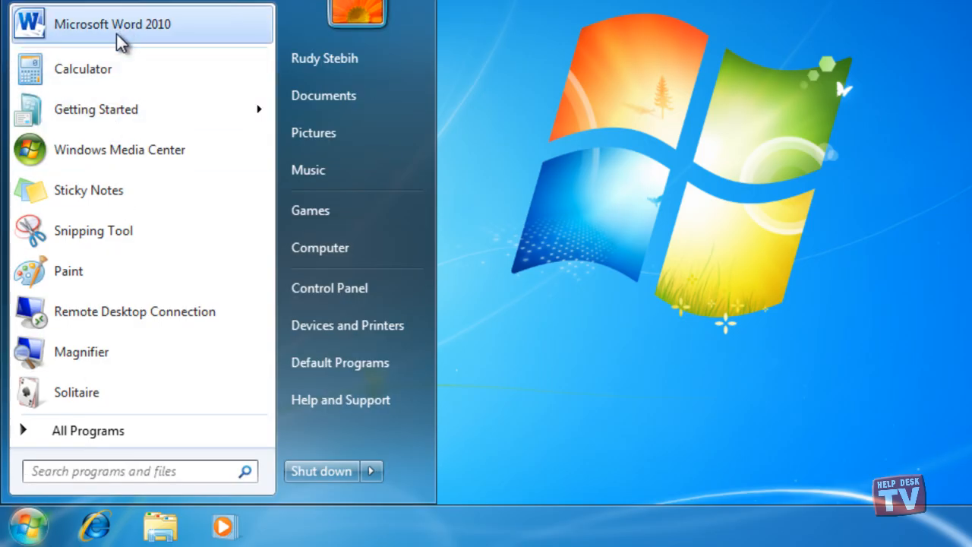
pyautogui.moveTo(126, 68)
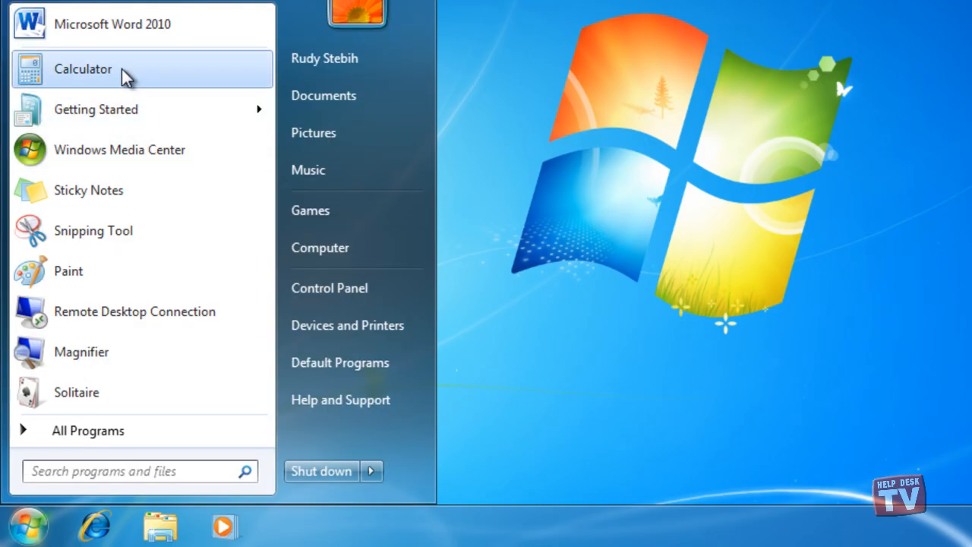
pyautogui.rightClick(112, 24)
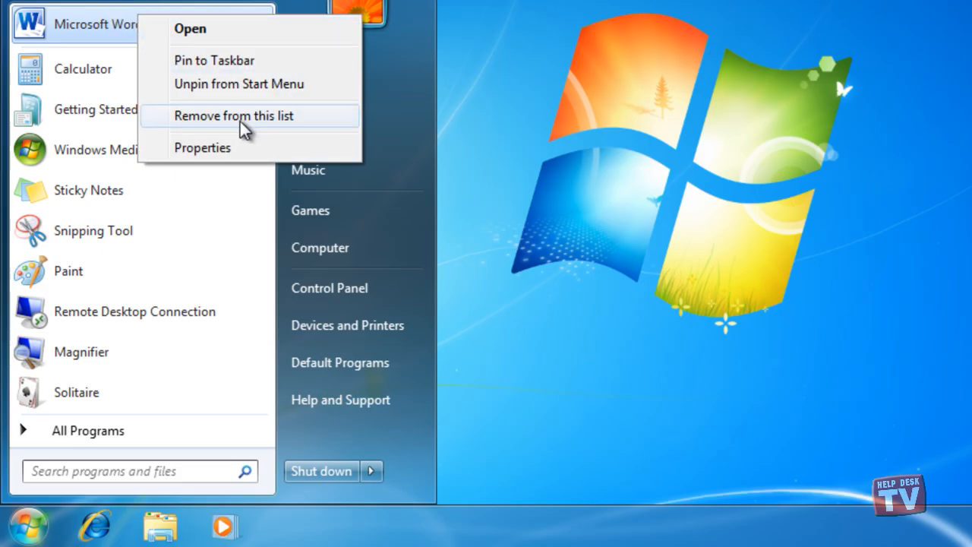
pyautogui.moveTo(250, 130)
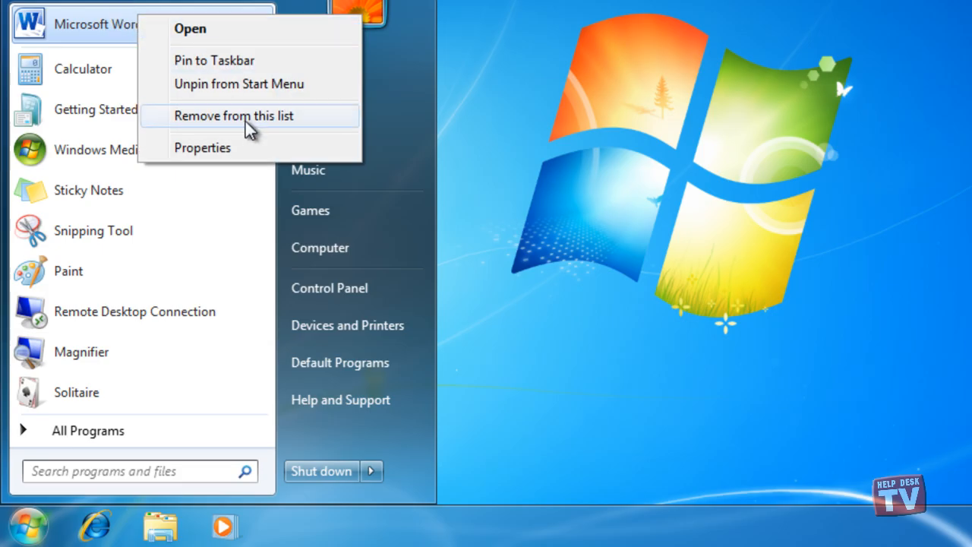
pyautogui.click(234, 116)
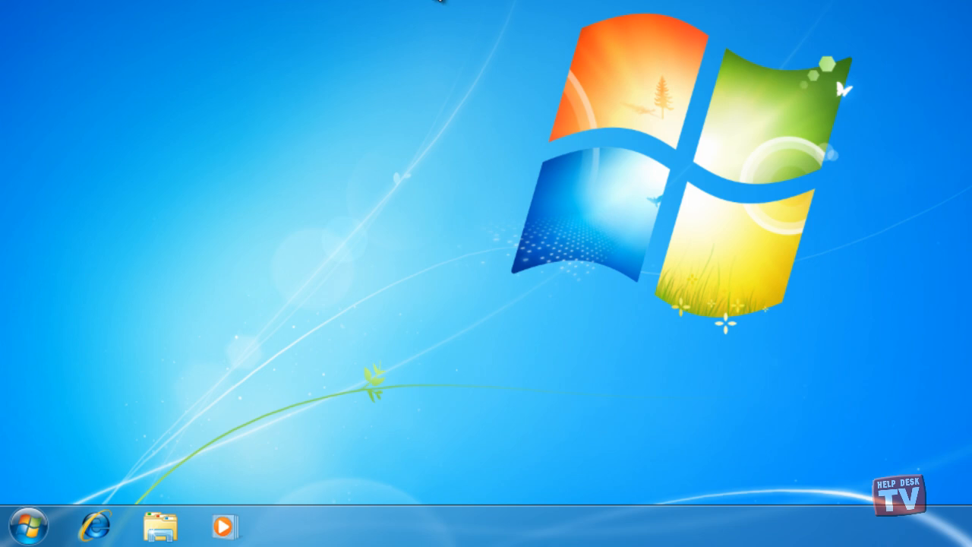
pyautogui.moveTo(433, 4)
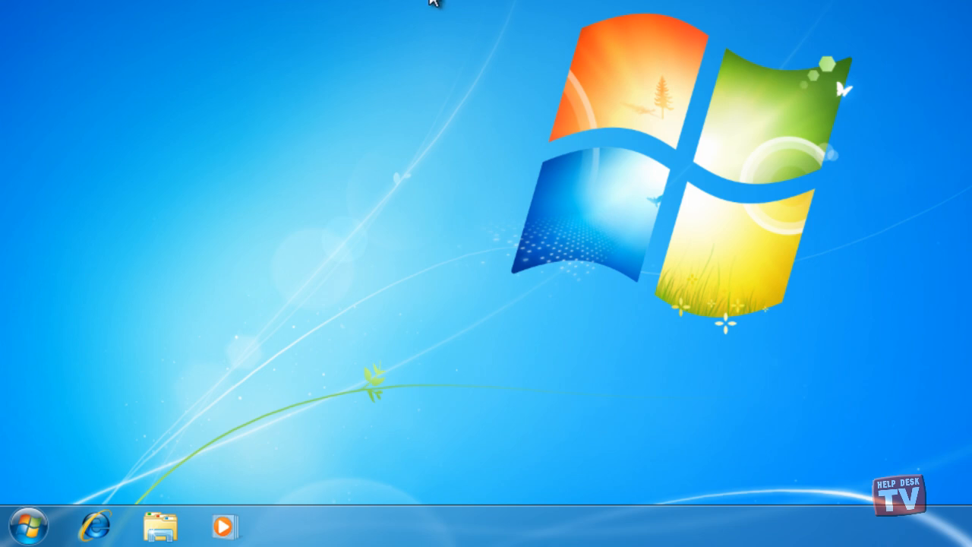
pyautogui.moveTo(117, 380)
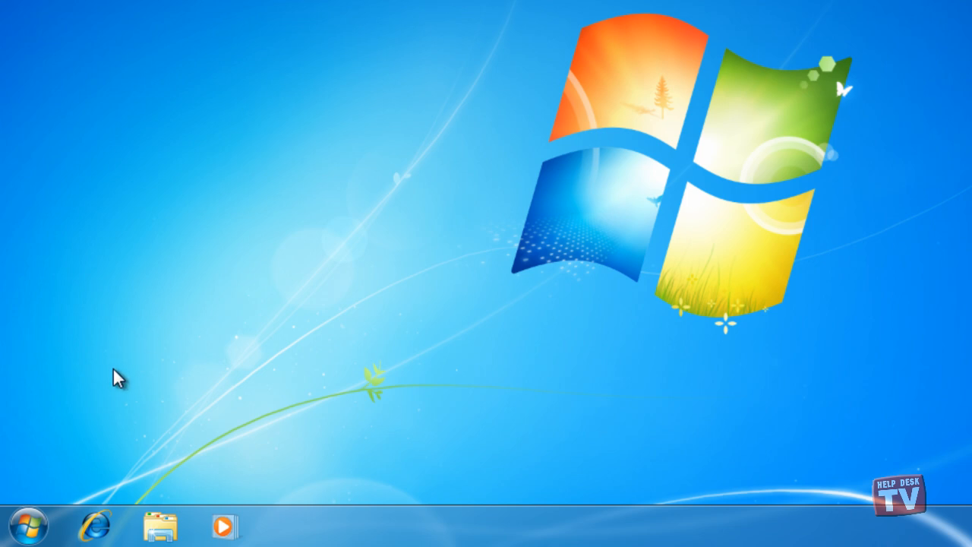
pyautogui.click(29, 526)
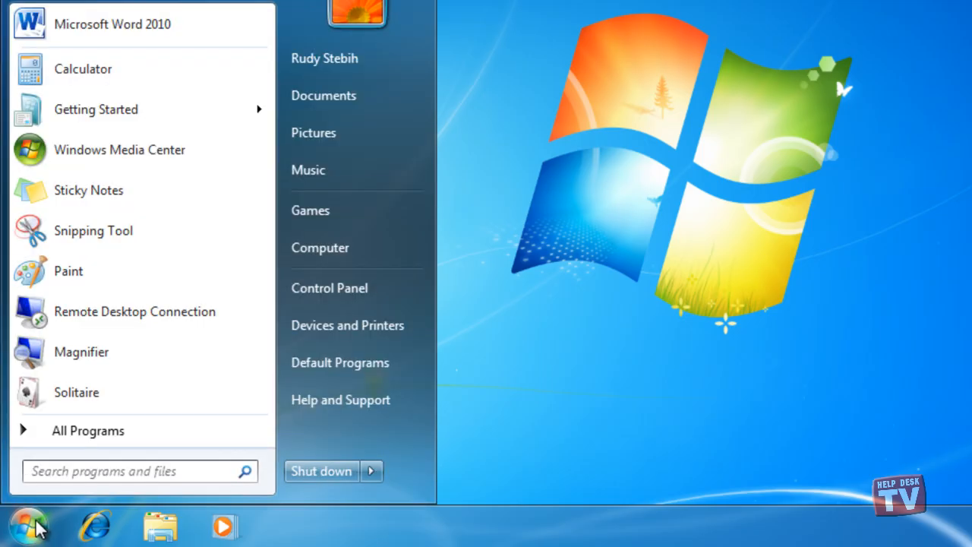
# Send Word 2010 from the Microsoft Office folder to the desktop as a shortcut.
pyautogui.click(88, 430)
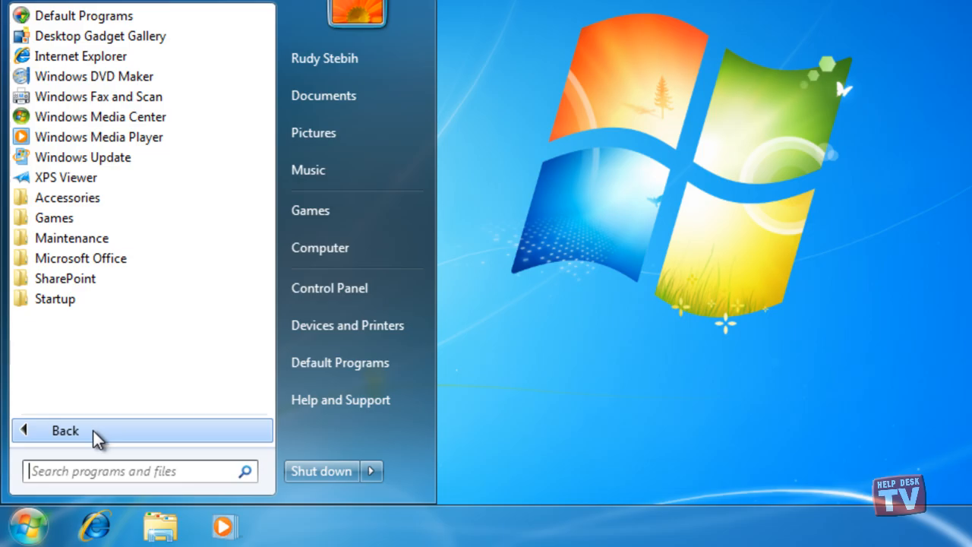
pyautogui.moveTo(80, 258)
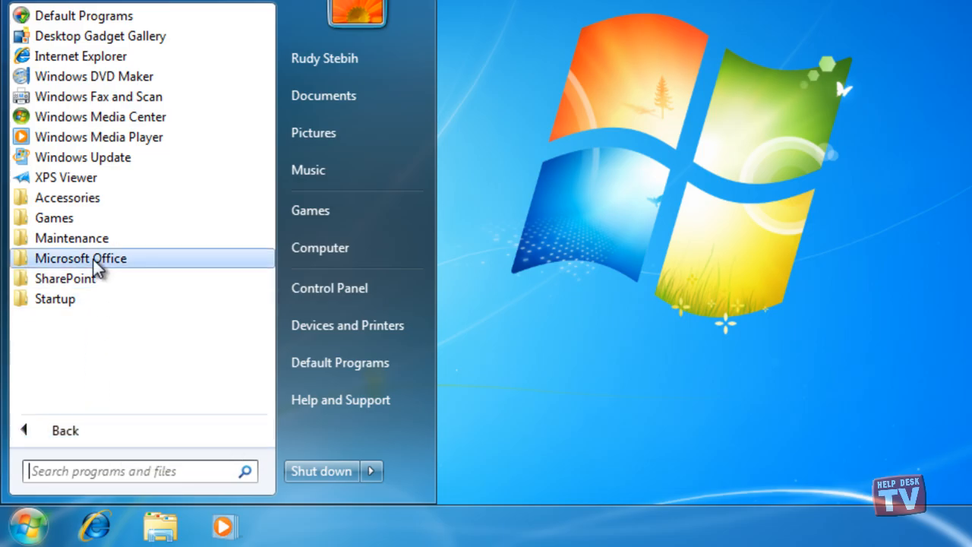
pyautogui.click(80, 258)
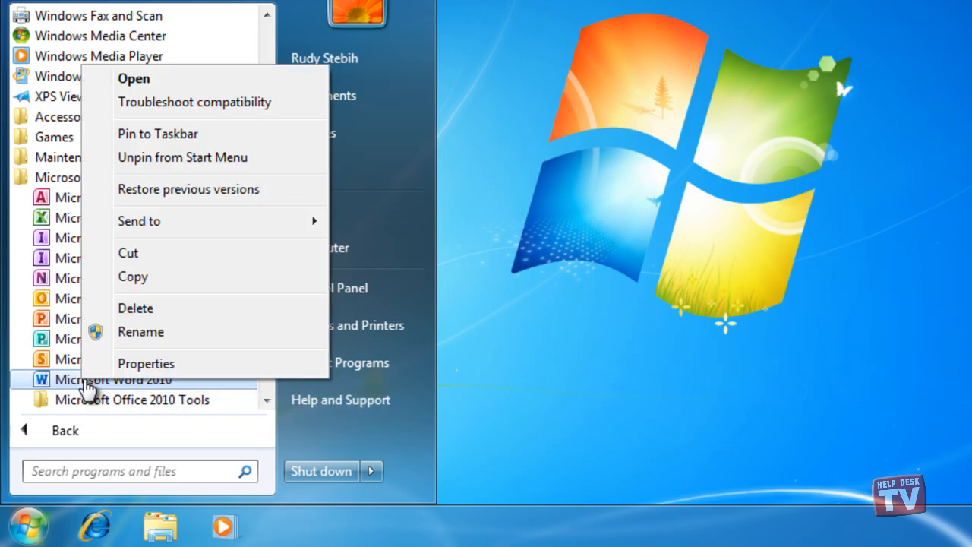
pyautogui.moveTo(188, 221)
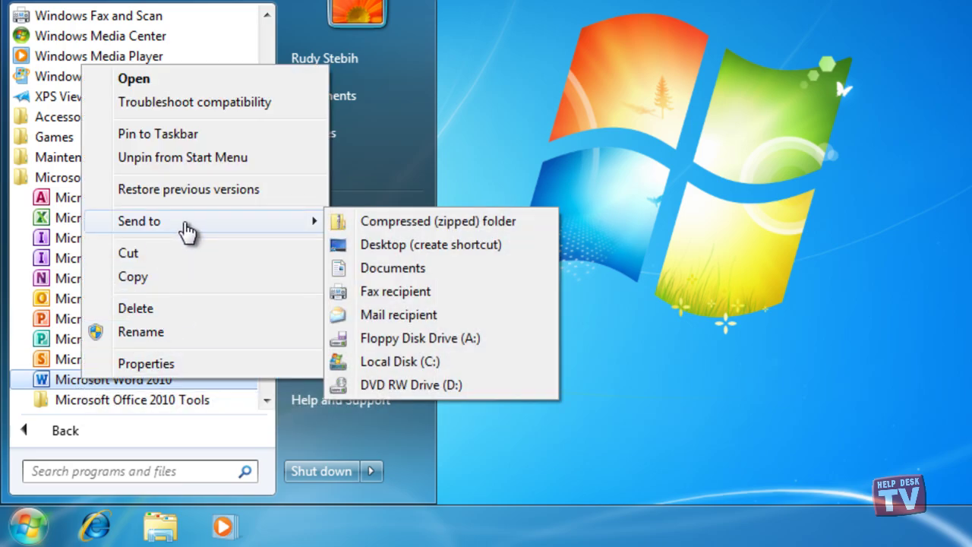
pyautogui.moveTo(402, 250)
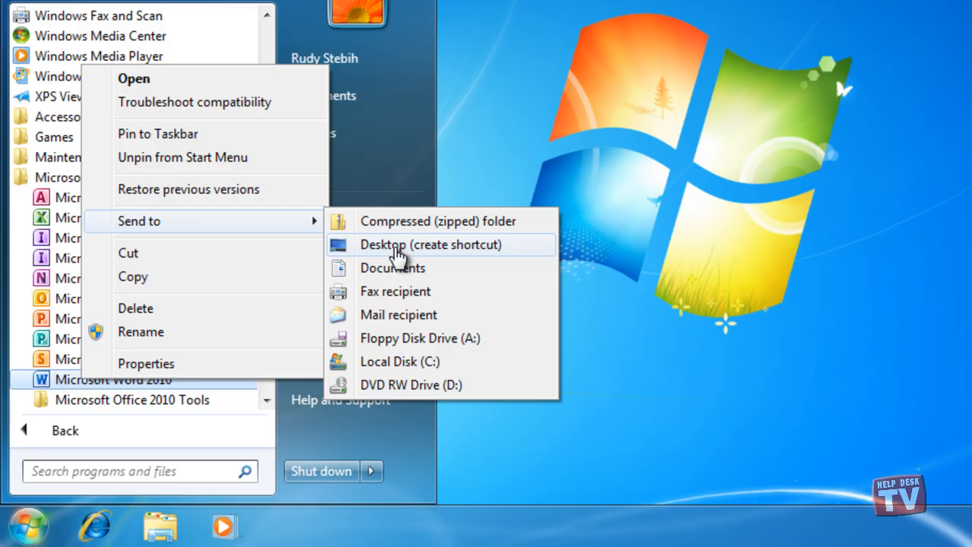
pyautogui.click(429, 244)
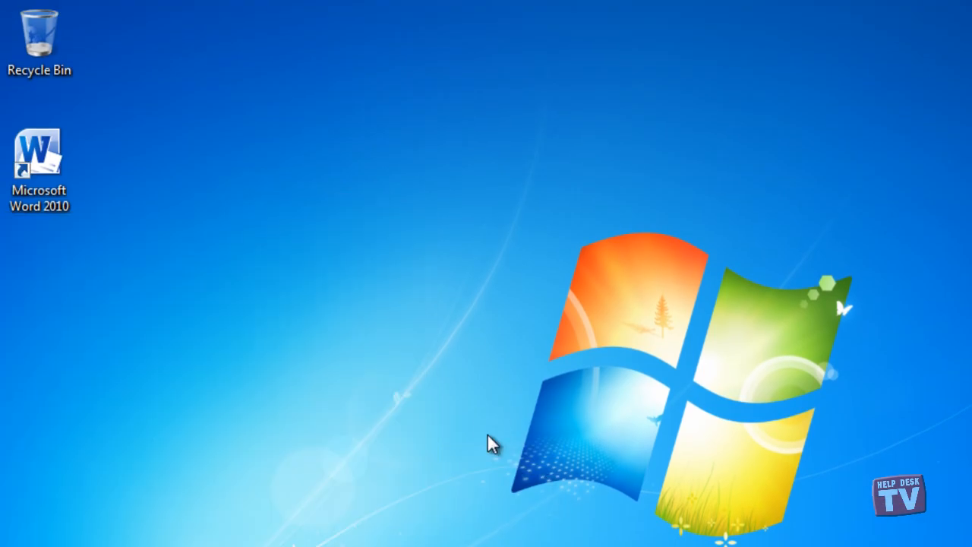
pyautogui.moveTo(39, 155)
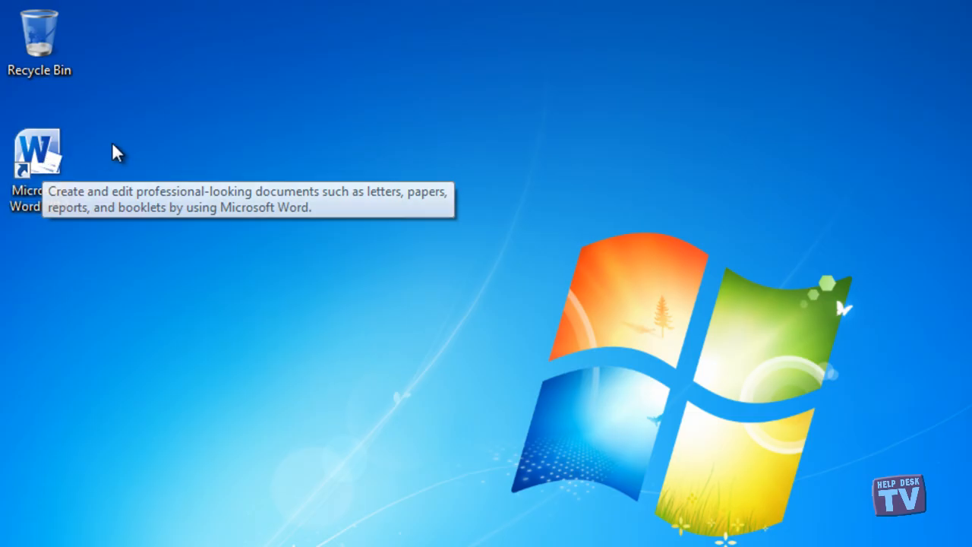
pyautogui.click(15, 543)
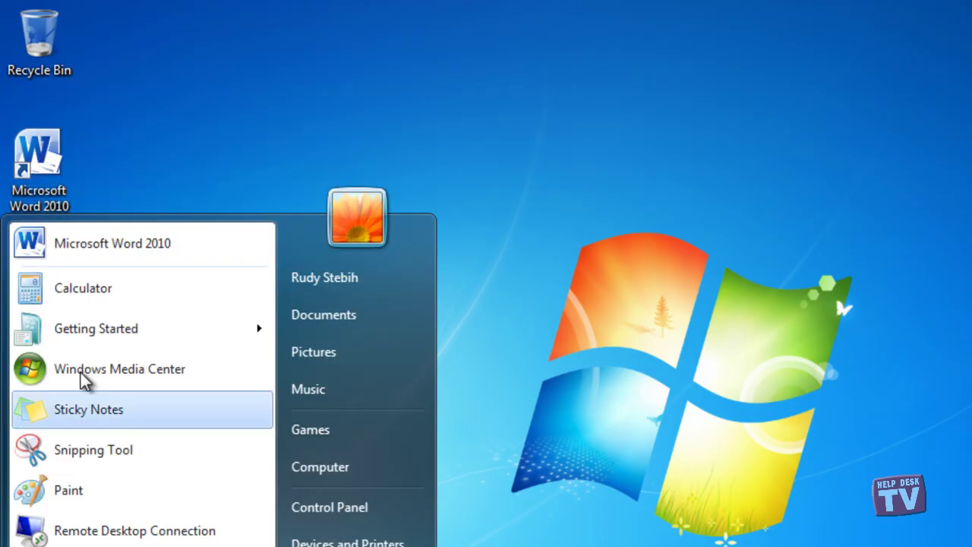
pyautogui.rightClick(112, 242)
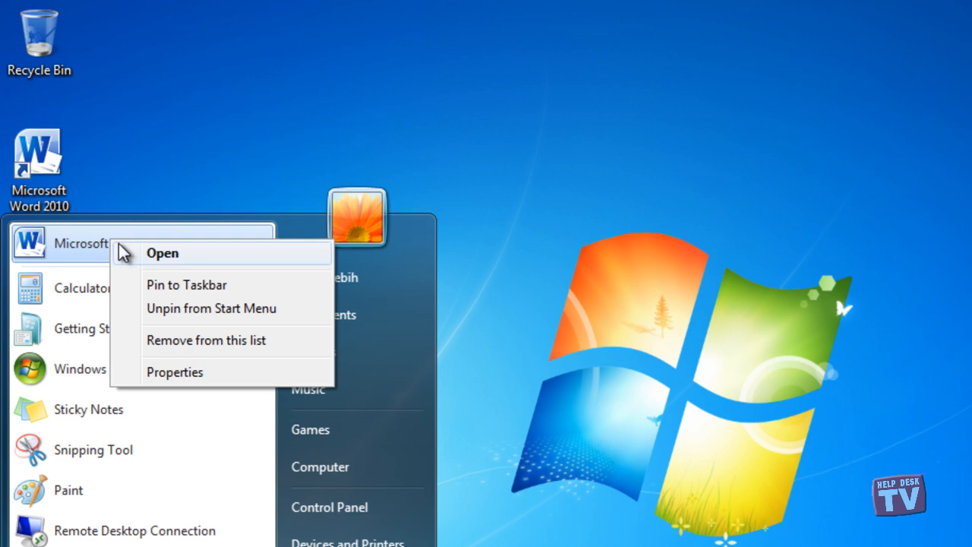
pyautogui.click(219, 184)
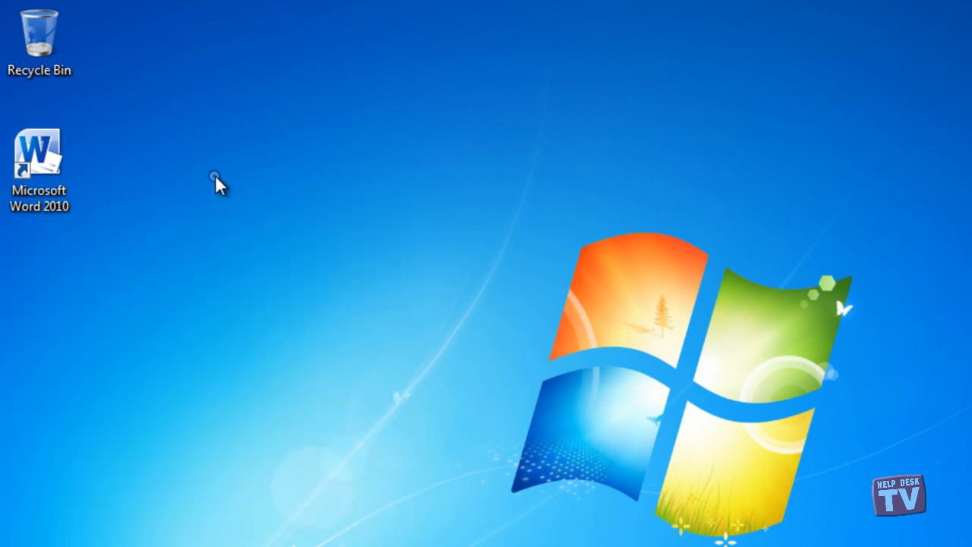
pyautogui.moveTo(182, 167)
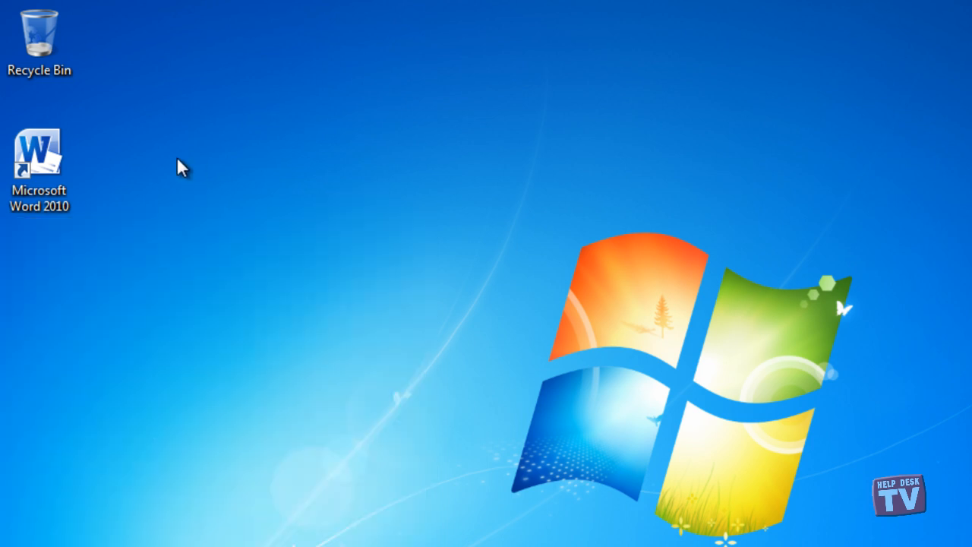
pyautogui.moveTo(39, 160)
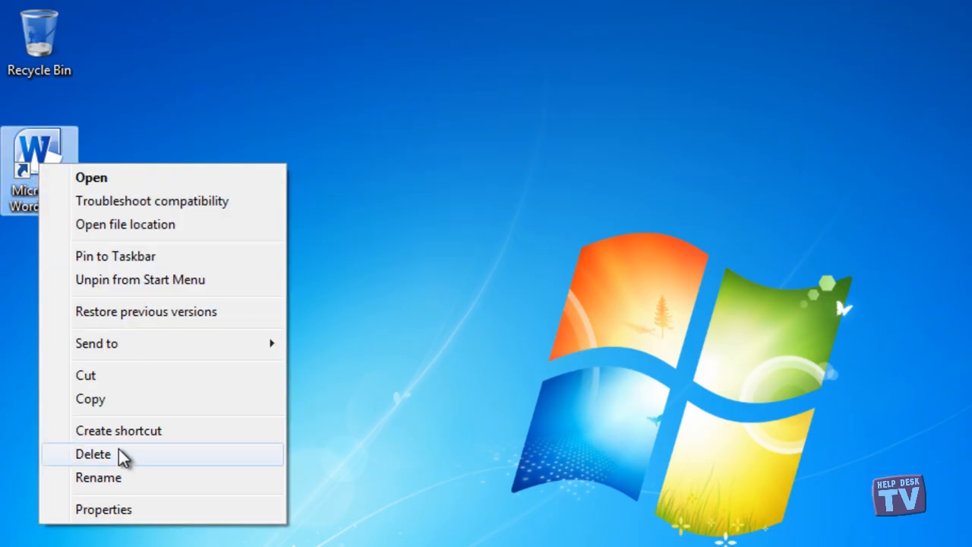
pyautogui.click(93, 453)
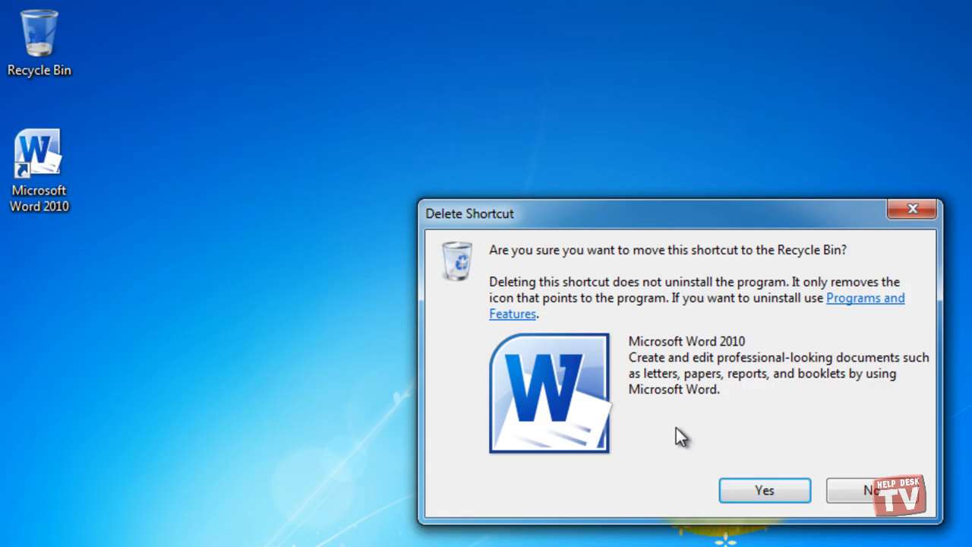
pyautogui.moveTo(764, 489)
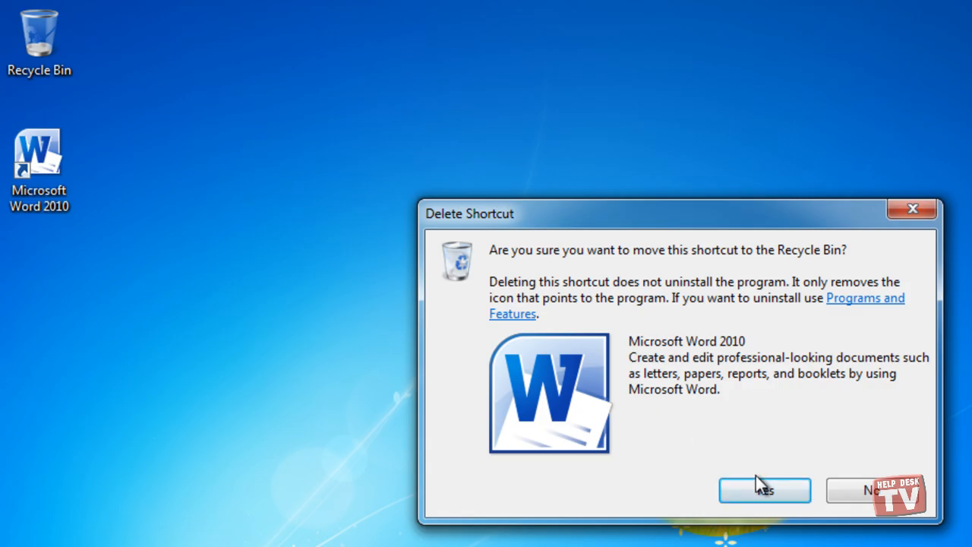
pyautogui.moveTo(892, 310)
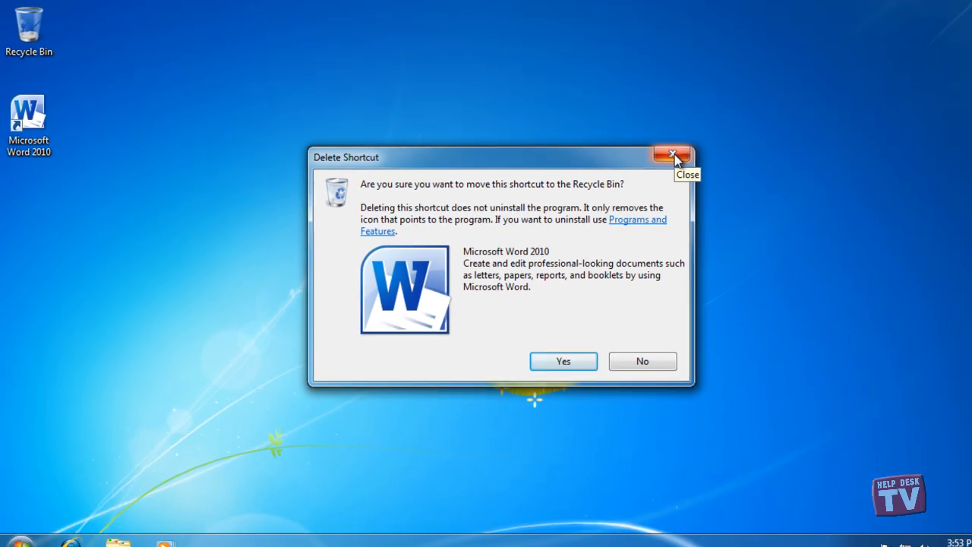
pyautogui.click(671, 155)
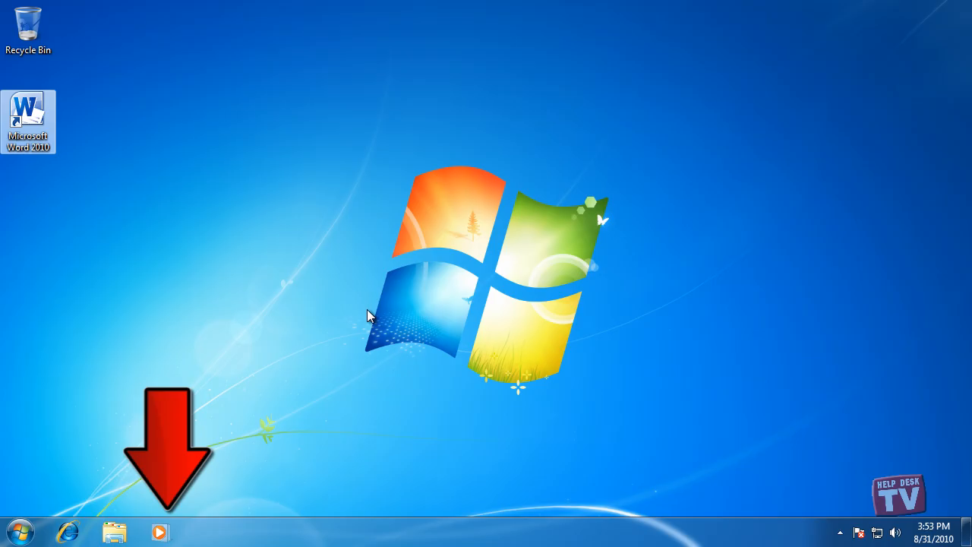
pyautogui.moveTo(364, 319)
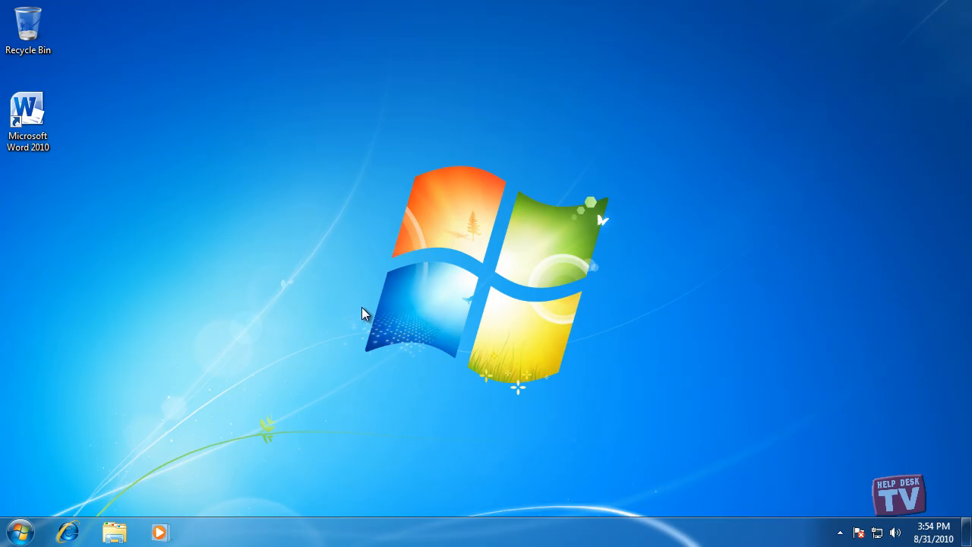
pyautogui.moveTo(330, 215)
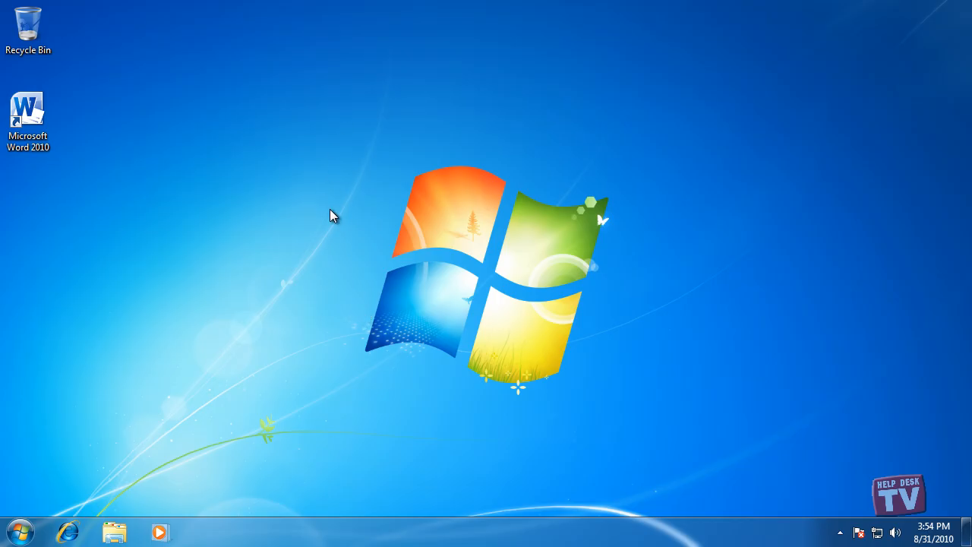
pyautogui.moveTo(358, 159)
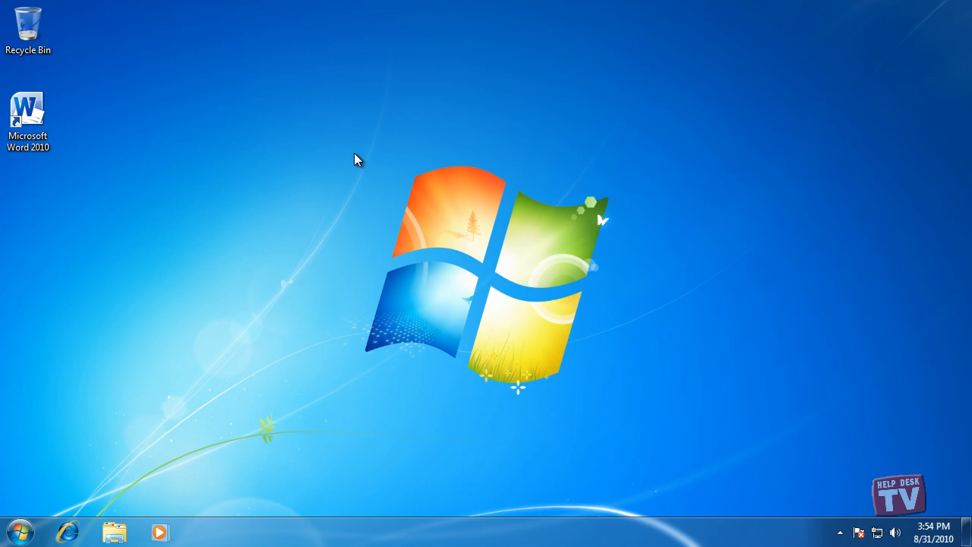
pyautogui.moveTo(53, 163)
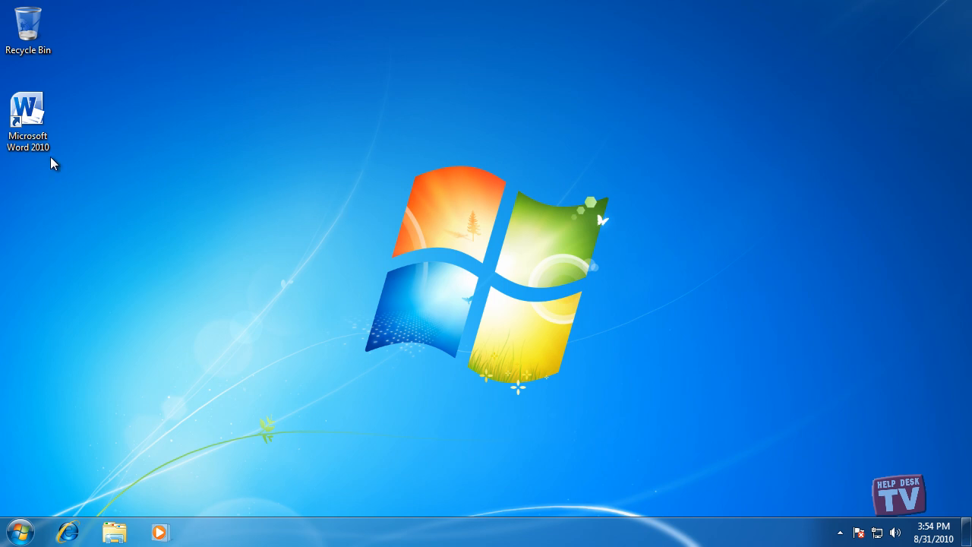
pyautogui.click(28, 110)
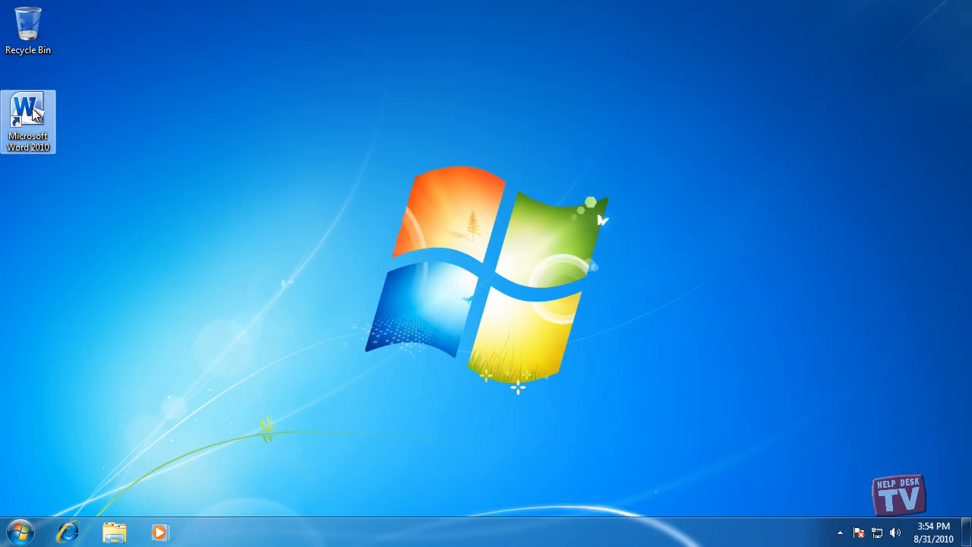
pyautogui.moveTo(35, 118)
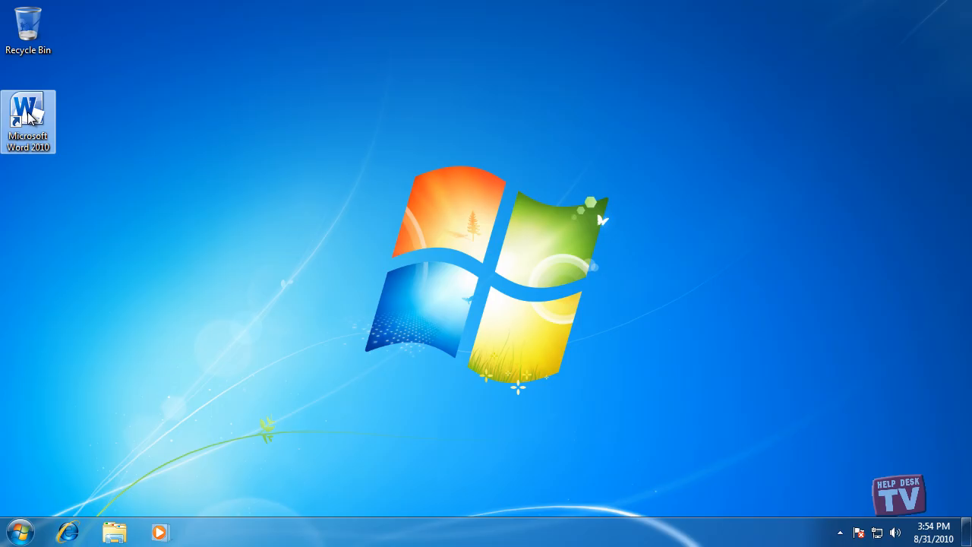
# Drag the Word 2010 desktop shortcut onto the taskbar to pin it.
pyautogui.moveTo(28, 110); pyautogui.dragTo(152, 220)
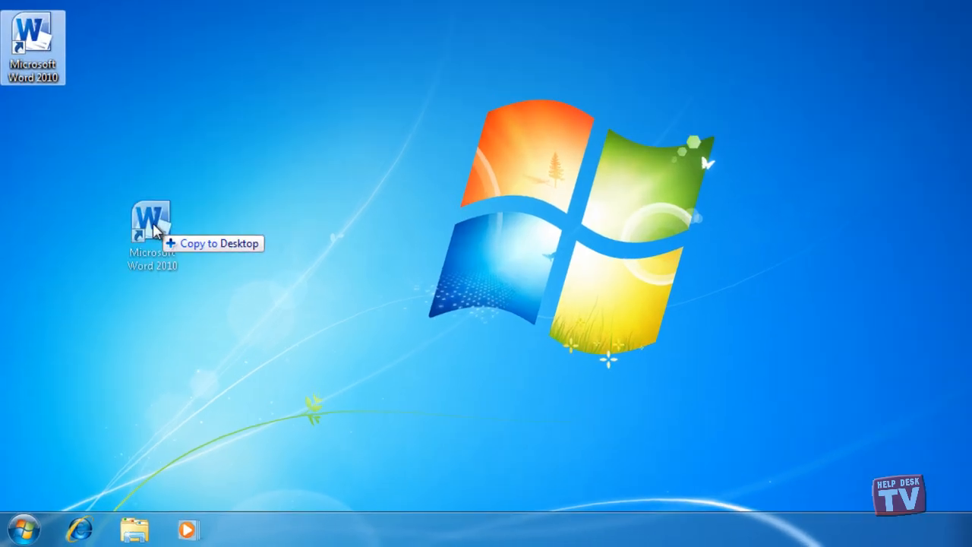
pyautogui.moveTo(152, 228); pyautogui.dragTo(297, 448)
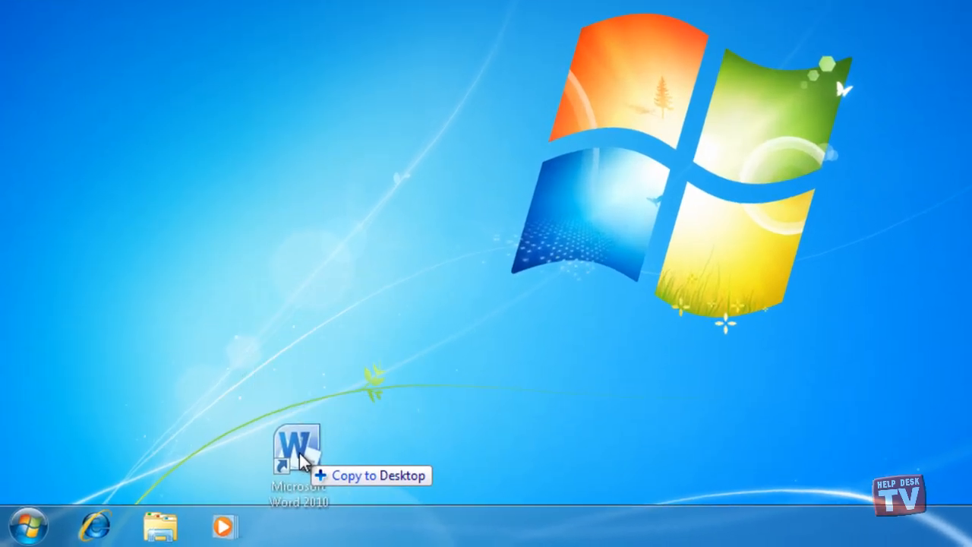
pyautogui.moveTo(296, 452); pyautogui.dragTo(297, 504)
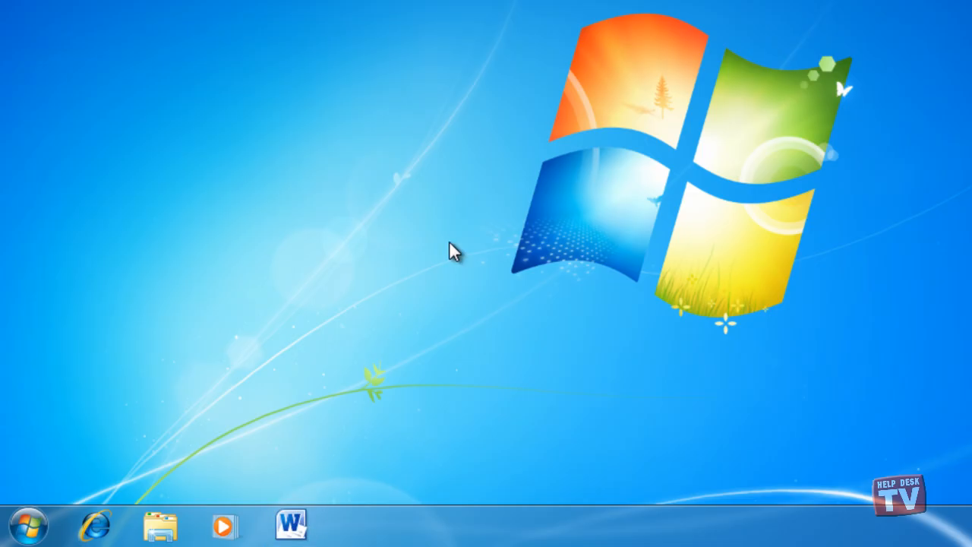
pyautogui.moveTo(403, 294)
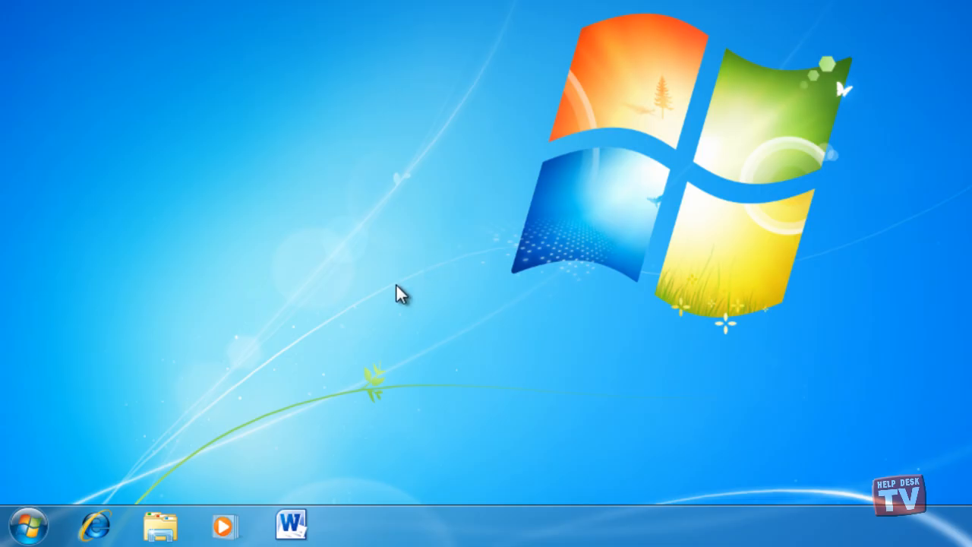
pyautogui.moveTo(279, 470)
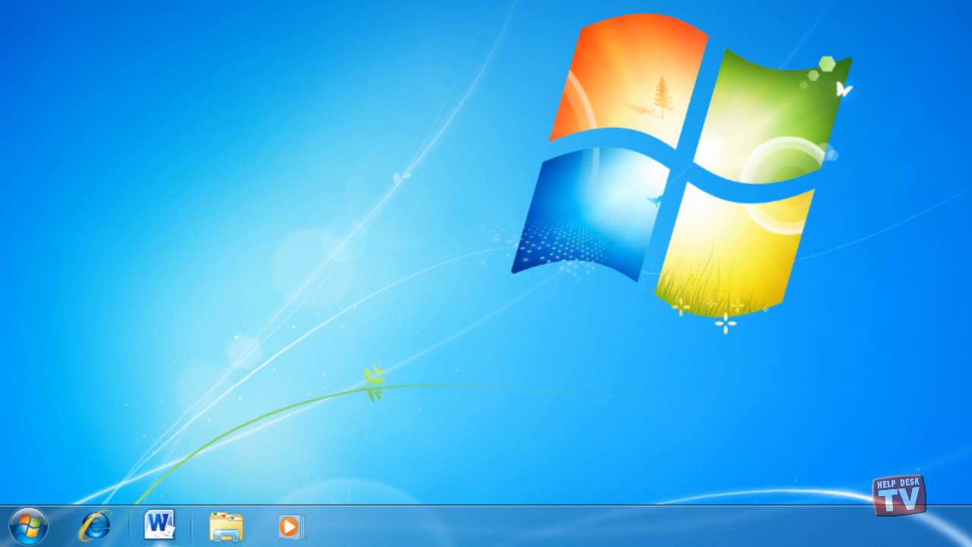
# Move Word's taskbar icon to a new spot, then unpin it from the taskbar.
pyautogui.moveTo(160, 524); pyautogui.dragTo(224, 524)
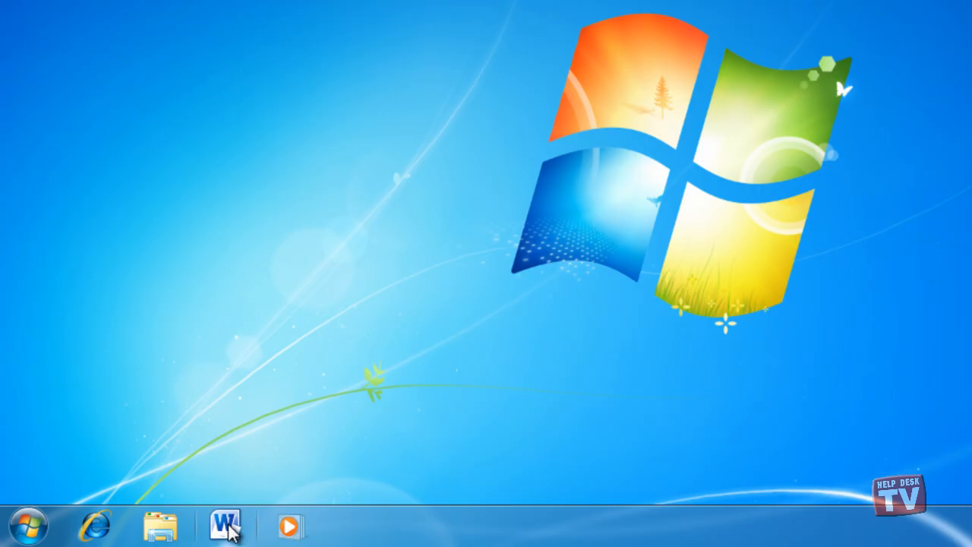
pyautogui.rightClick(224, 524)
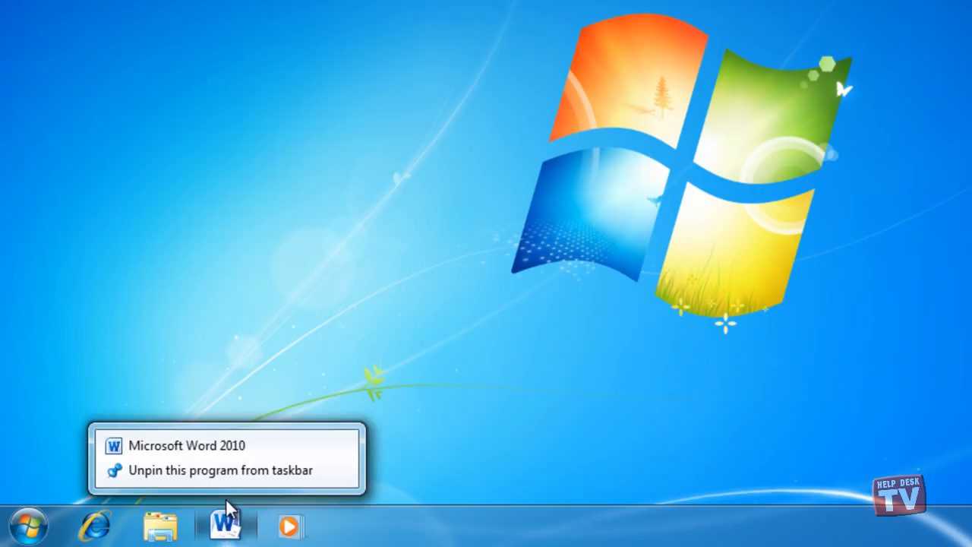
pyautogui.click(213, 469)
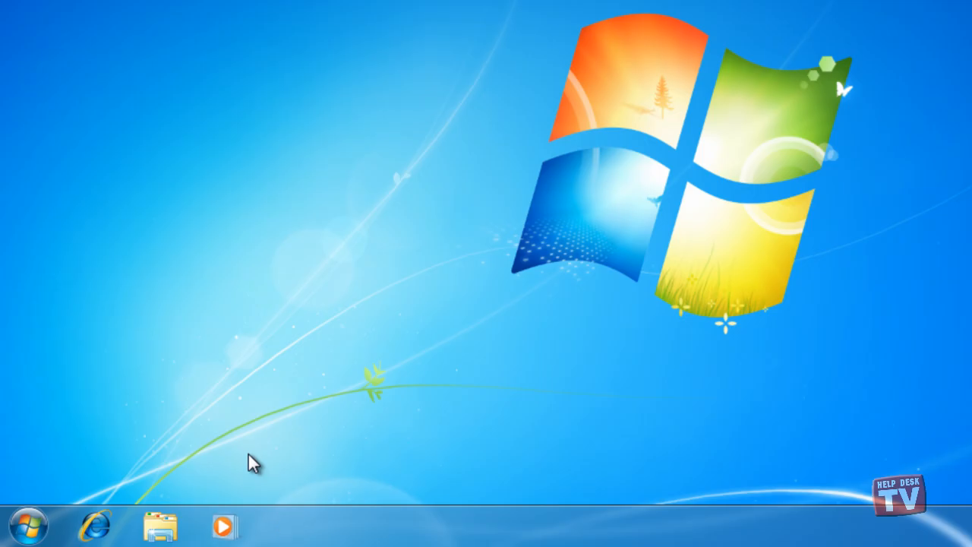